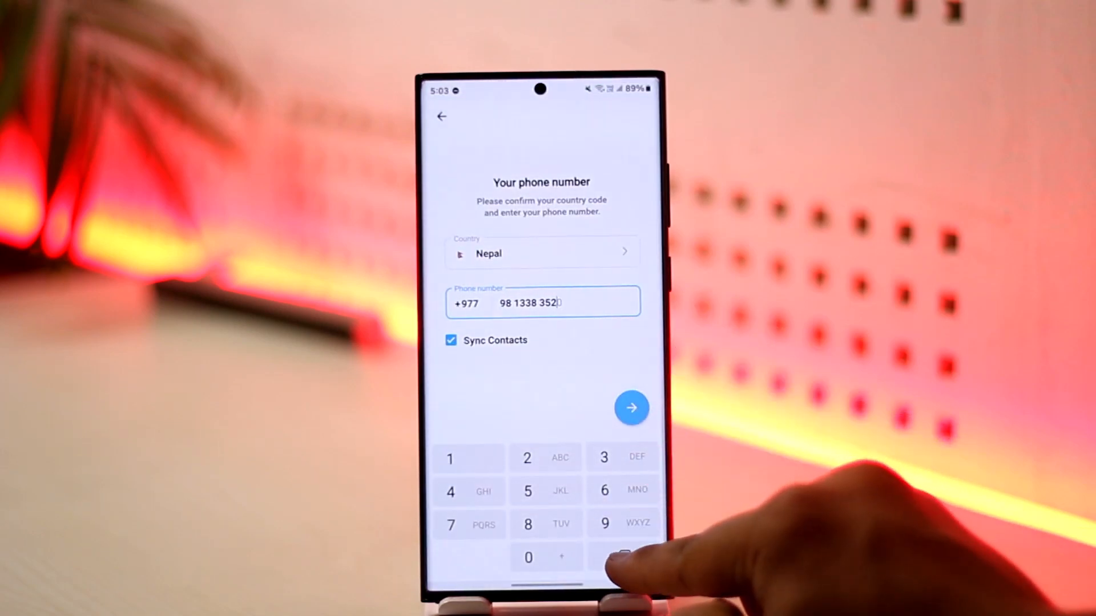
{"action": "left_click", "coordinate": [605, 522]}
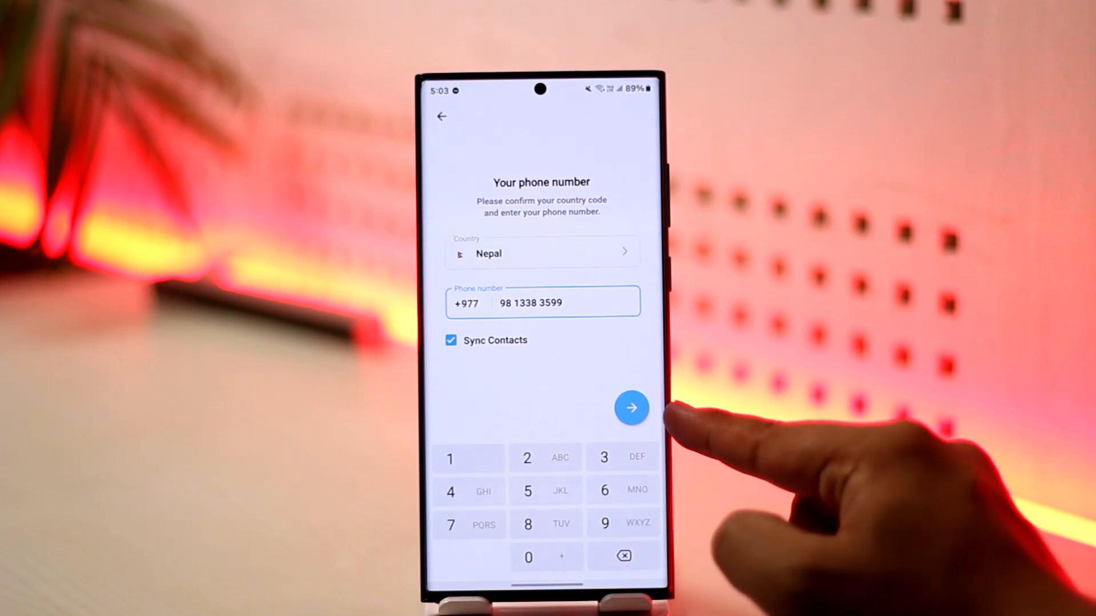
{"action": "mouse_move", "coordinate": [664, 419]}
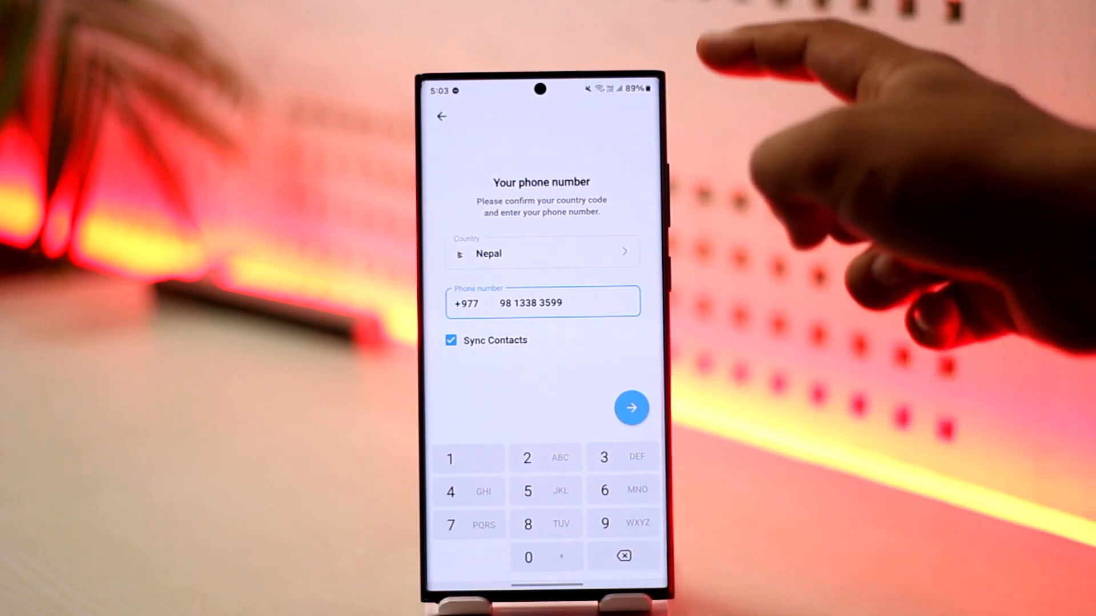
{"action": "mouse_move", "coordinate": [803, 210]}
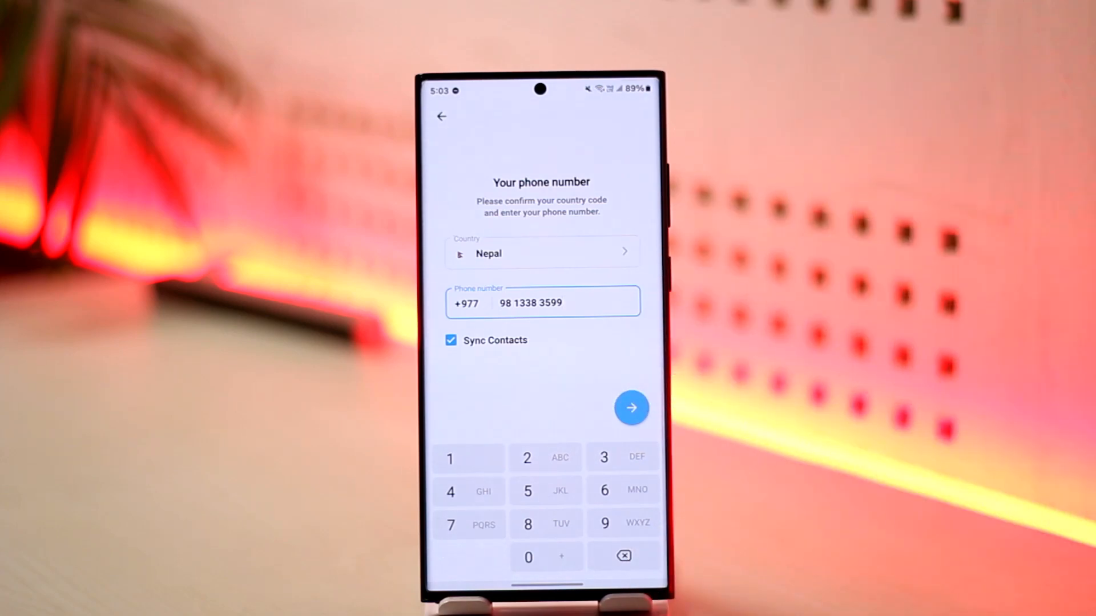